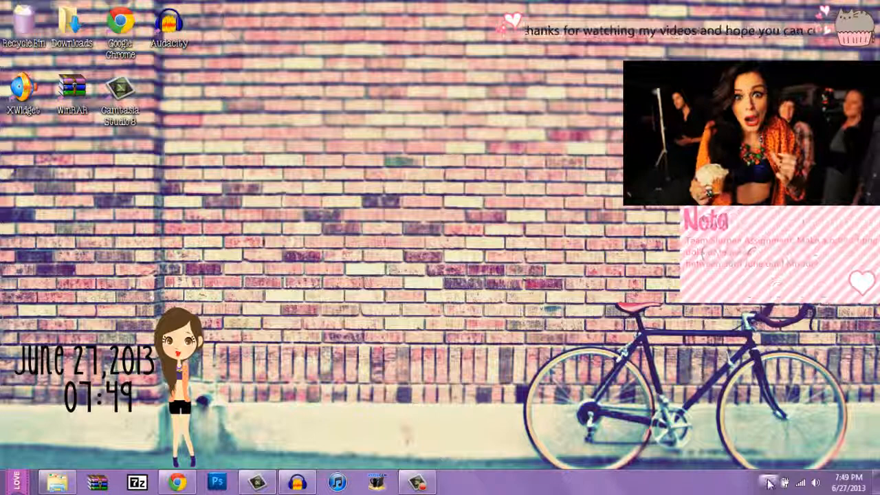
Start XWidget's Create Widget from its system tray icon.
click(770, 484)
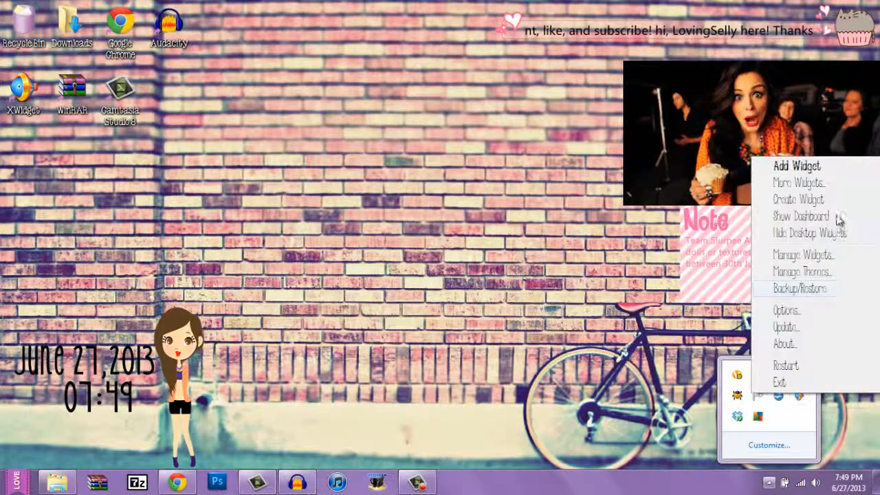
click(515, 241)
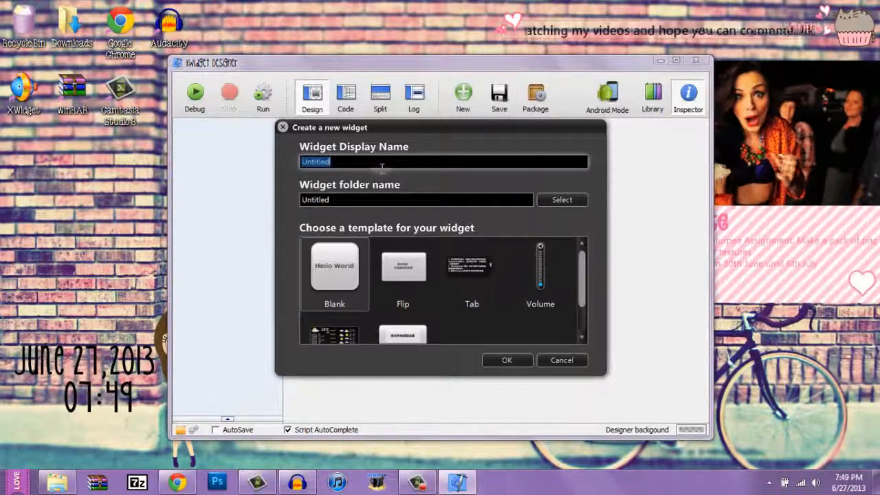
Create a new blank-template widget named giftutorial.
text(giftutorial)
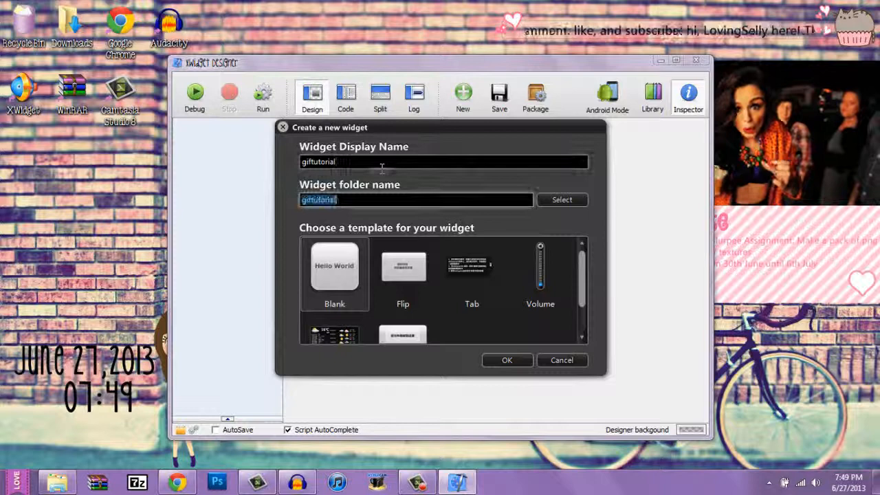
click(506, 360)
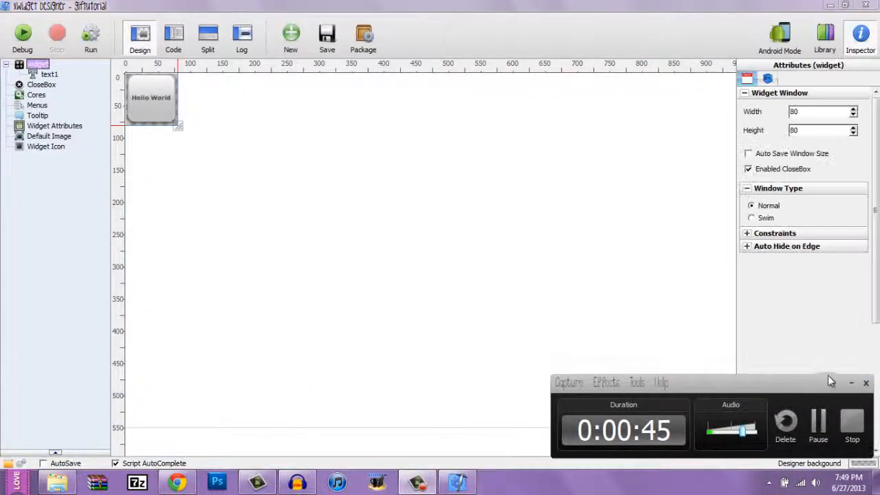
Enlarge the canvas to 696 by 404 and delete the default Hello World text object.
click(850, 382)
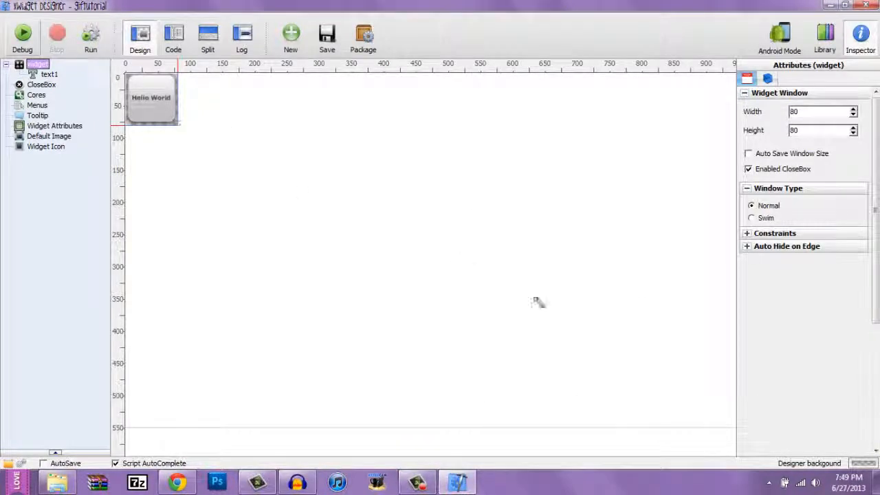
drag(178, 126, 575, 335)
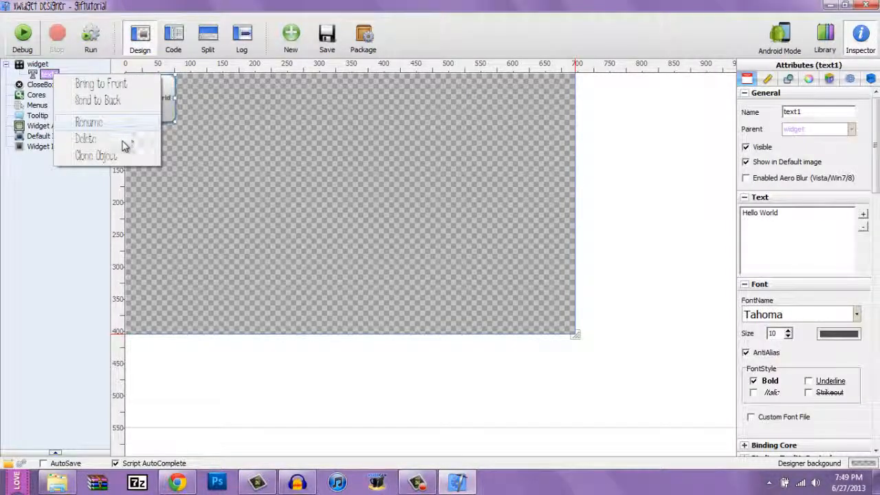
click(85, 137)
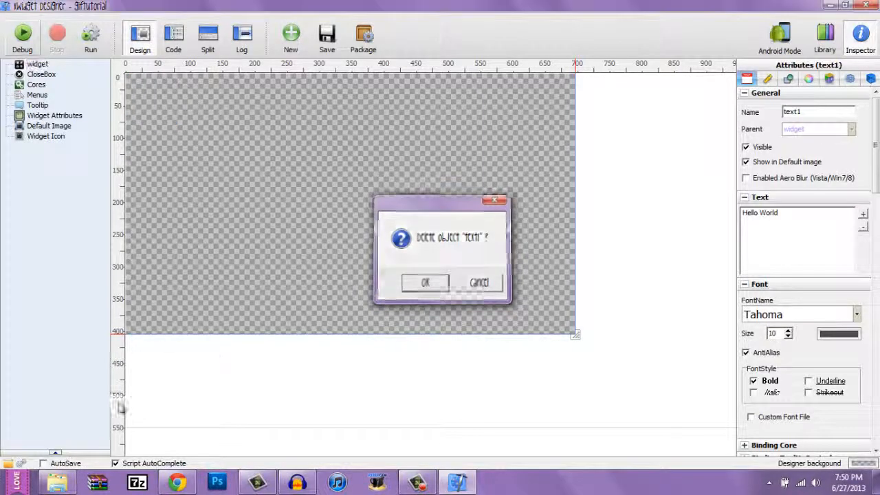
click(424, 284)
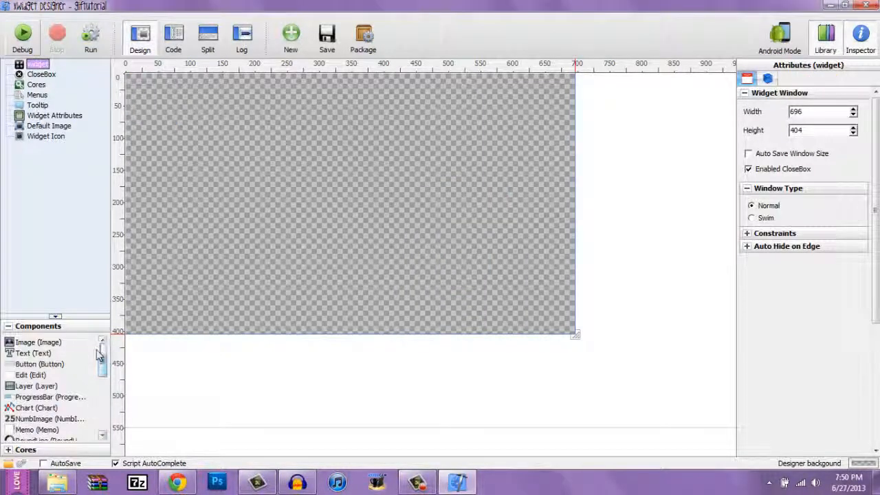
Add a GIF component gif1 and begin importing its source image.
scroll(down, 3)
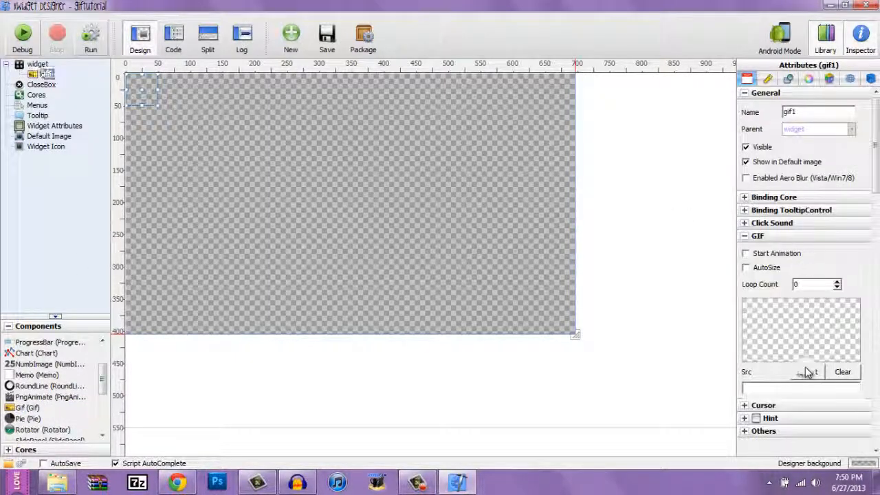
click(807, 372)
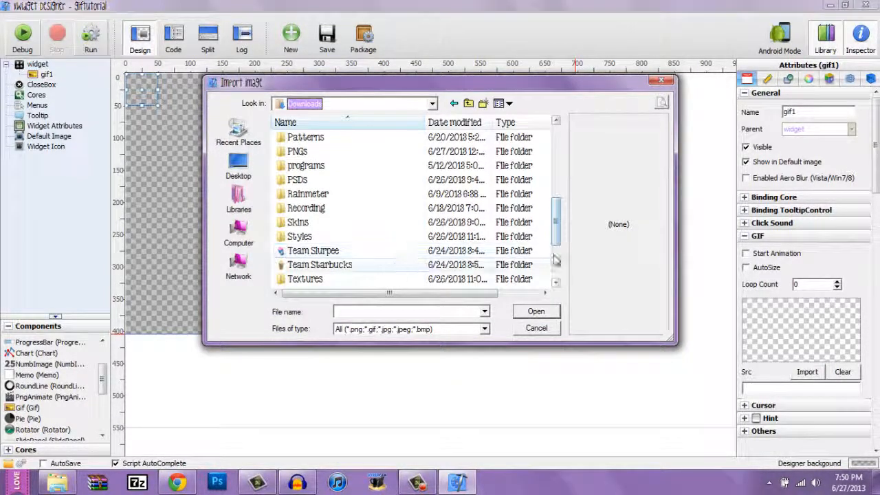
Choose the animated SpongeBob GIF from the Tumblr folder as gif1's source.
scroll(down, 3)
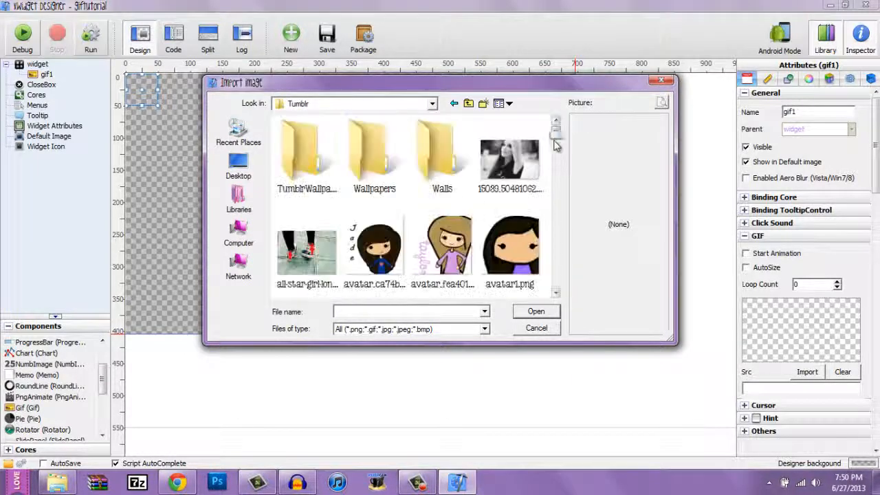
scroll(down, 3)
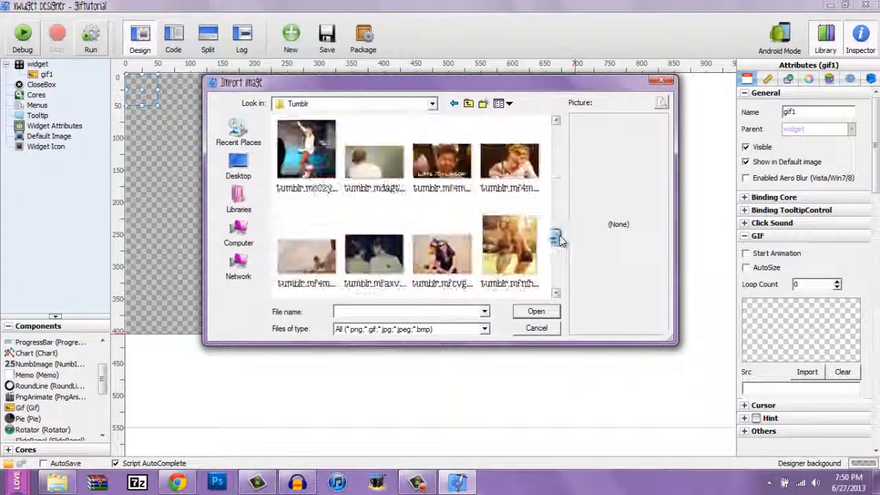
scroll(down, 3)
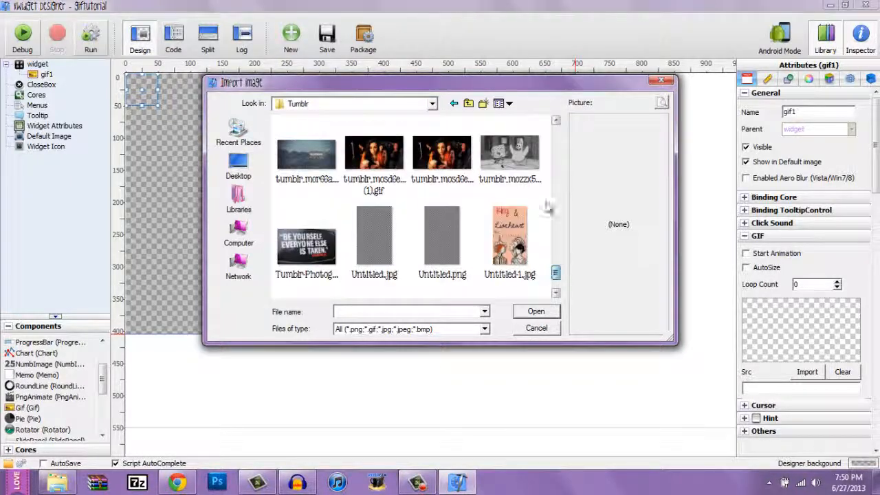
click(537, 311)
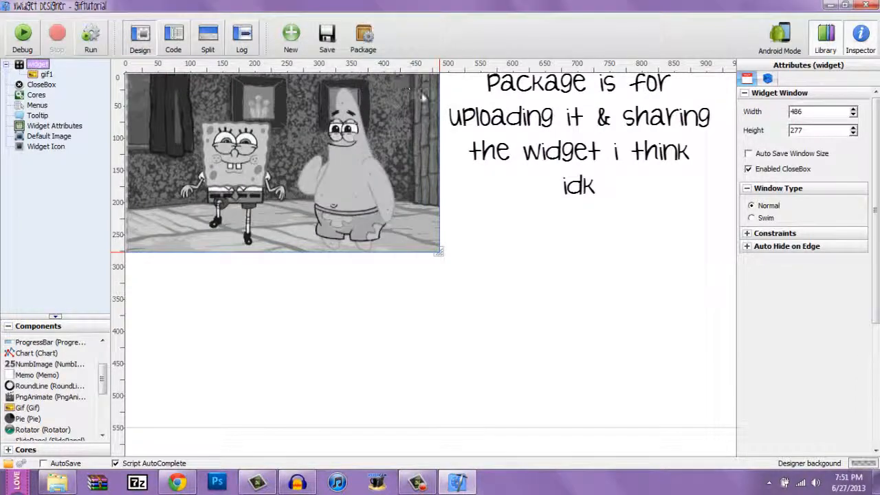
Package the widget as giftutorial.XWidgetPkg in the Packaged folder and check the file.
click(364, 38)
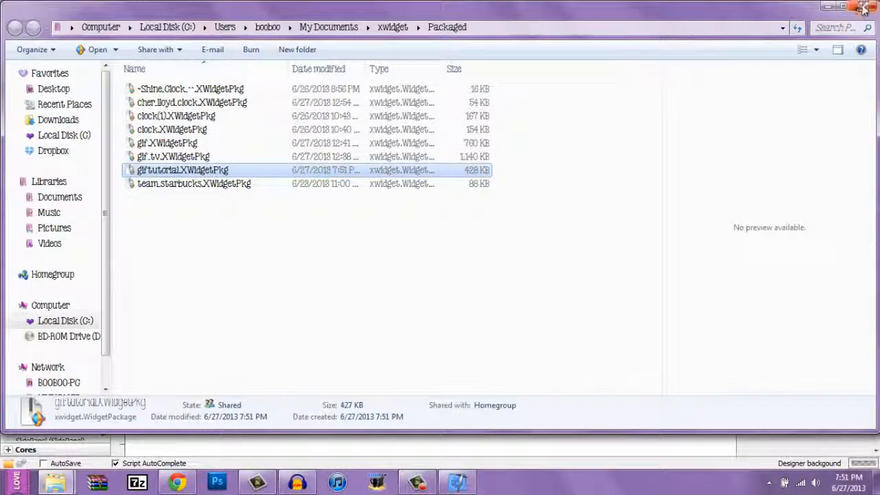
double_click(182, 170)
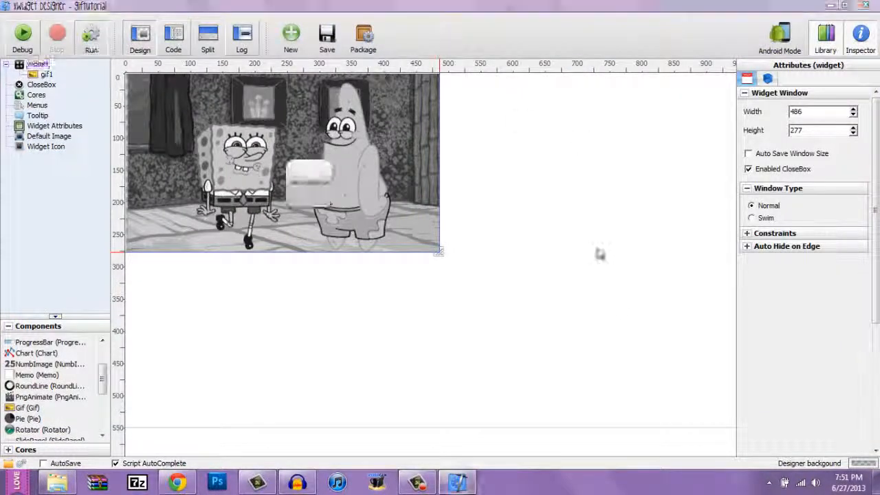